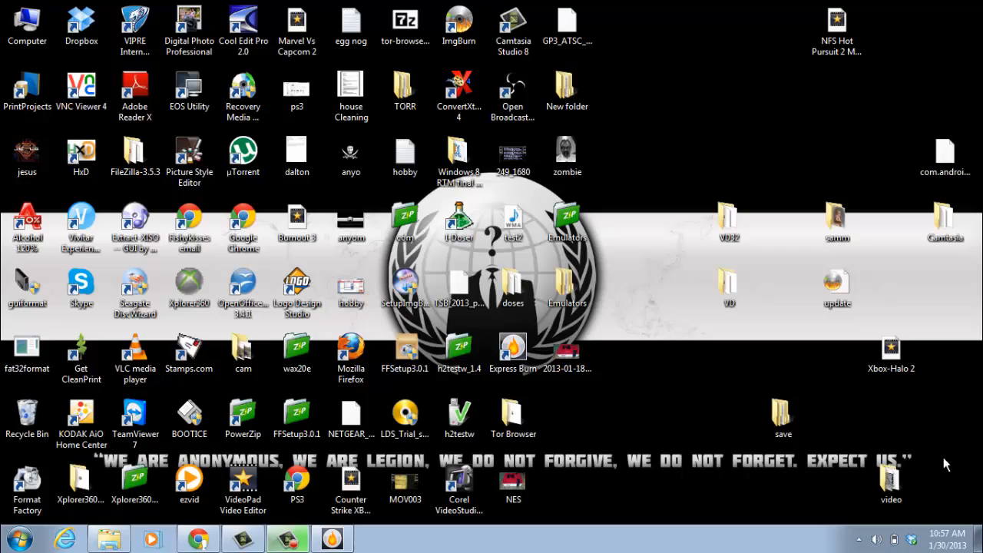
pyautogui.moveTo(653, 360)
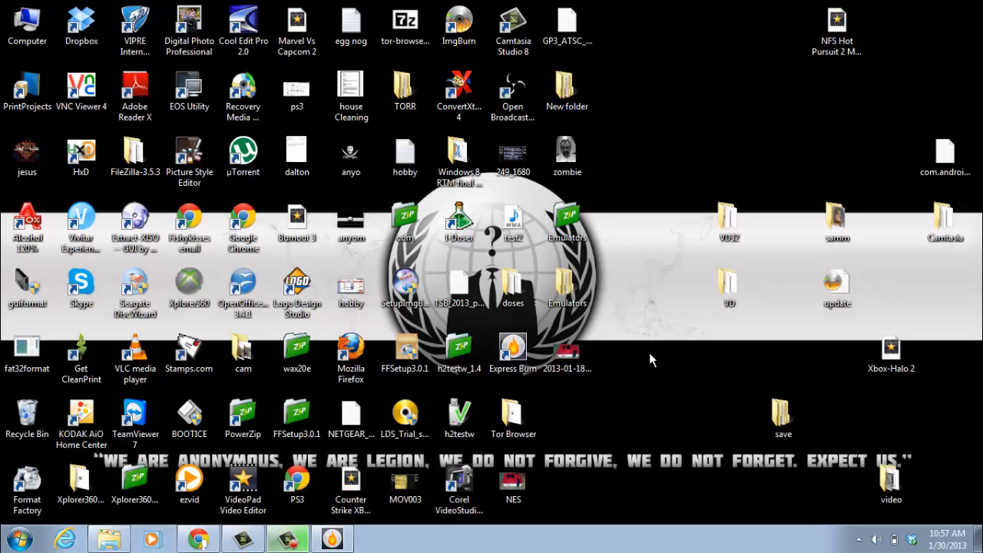
pyautogui.moveTo(639, 302)
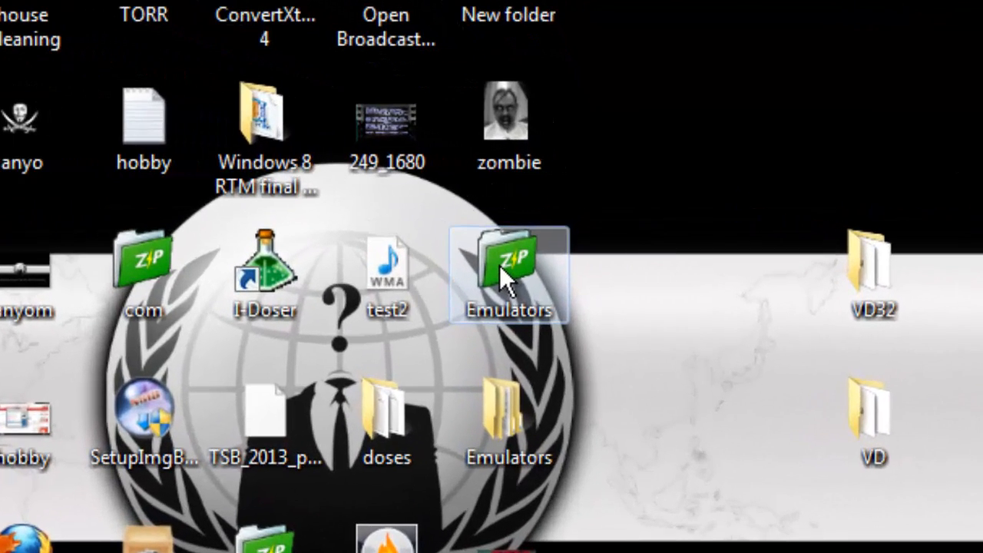
# Open the Emulators folder containing the Atari 2600, Atari 7800, Atari Lynx and Intellivision subfolders
pyautogui.rightClick(510, 269)
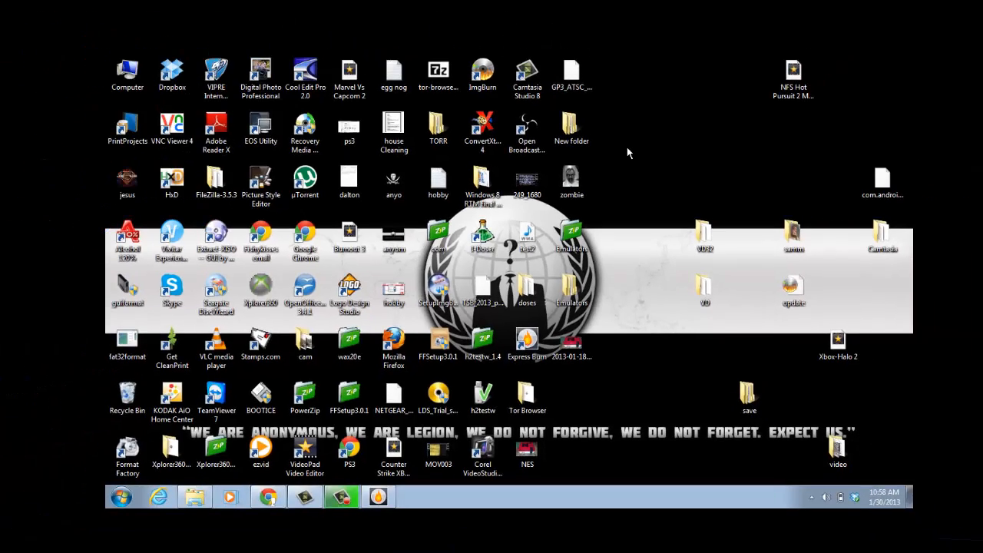
pyautogui.moveTo(571, 267)
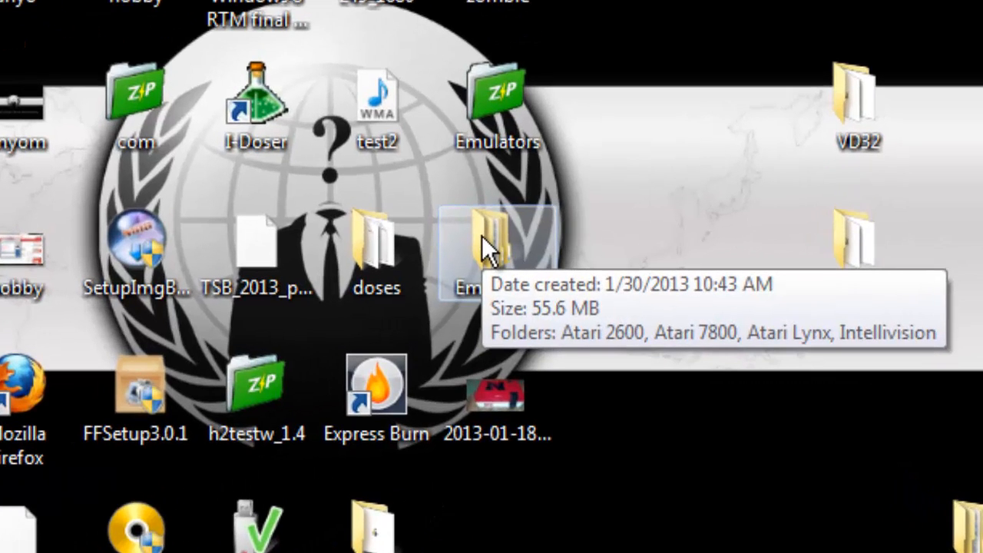
pyautogui.doubleClick(498, 246)
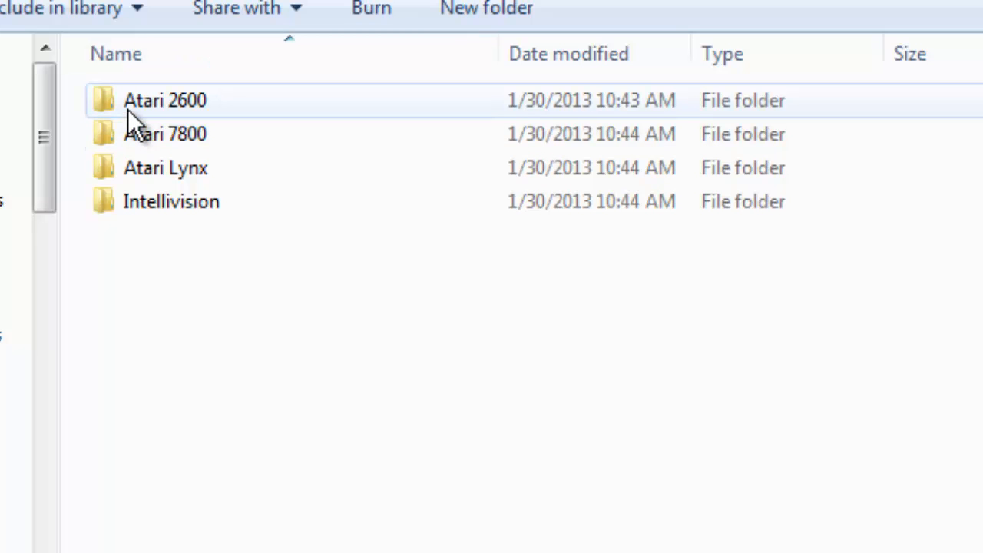
pyautogui.moveTo(166, 167)
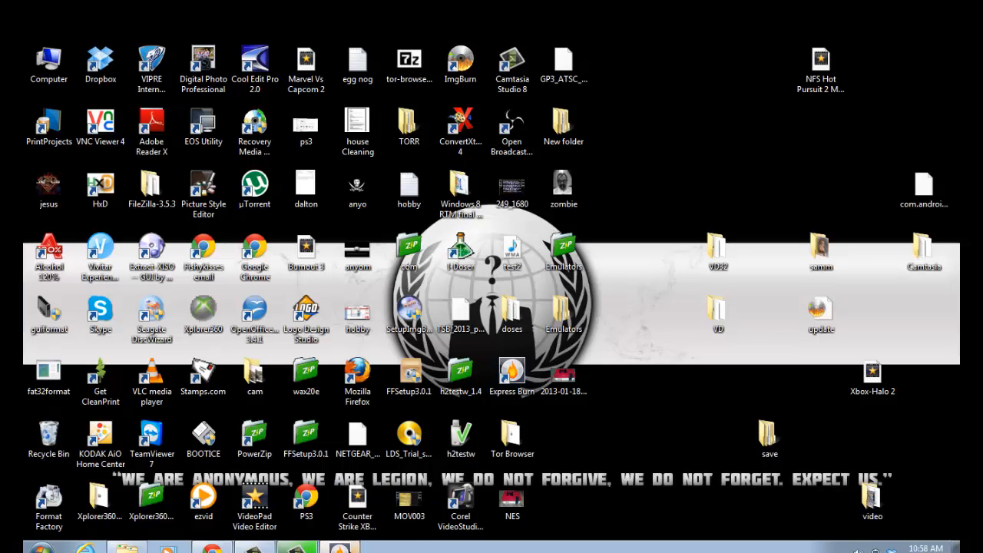
# Launch Express Burn from its desktop shortcut into a Data DVD project
pyautogui.doubleClick(510, 370)
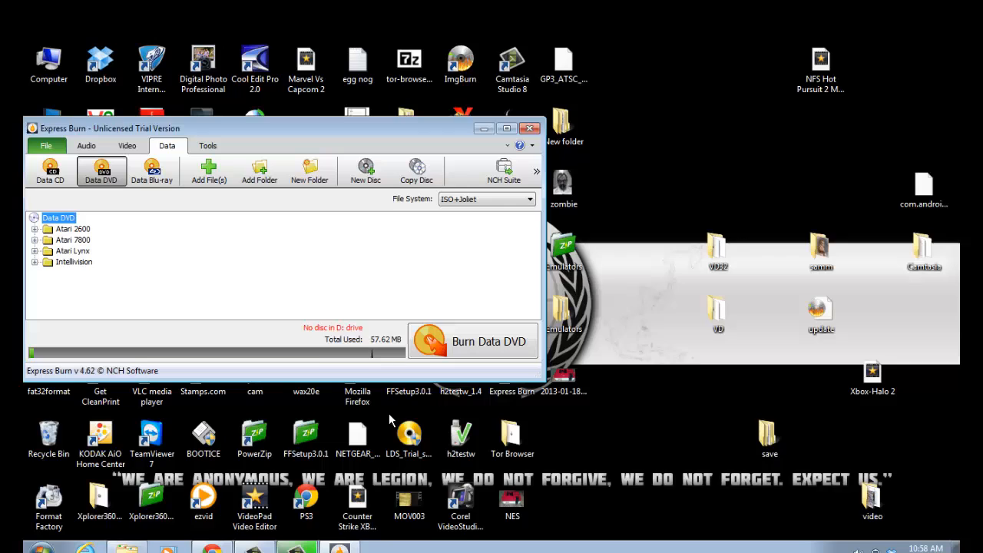
pyautogui.moveTo(451, 273)
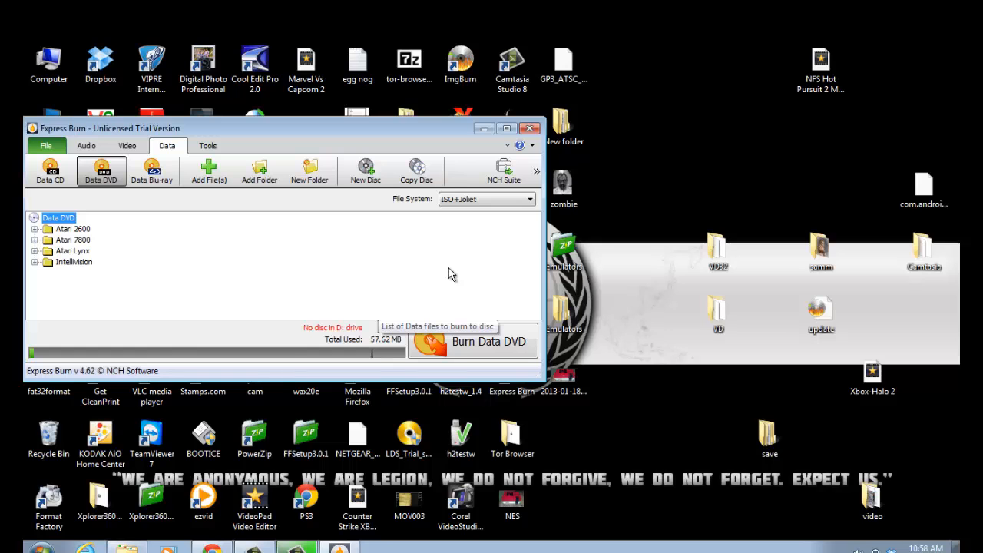
pyautogui.moveTo(453, 273)
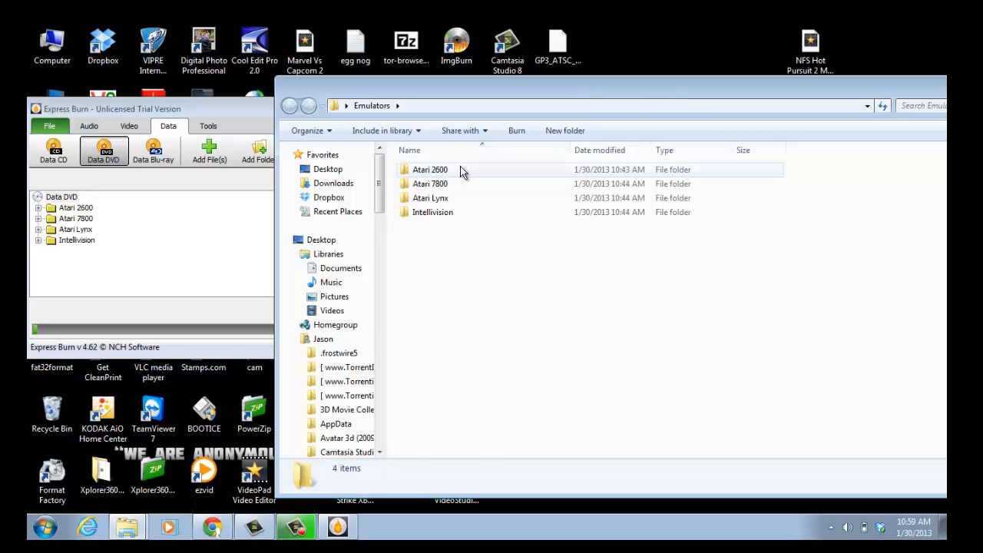
# Close the Emulators Explorer window, returning to the Data DVD project with the four folders
pyautogui.click(430, 169)
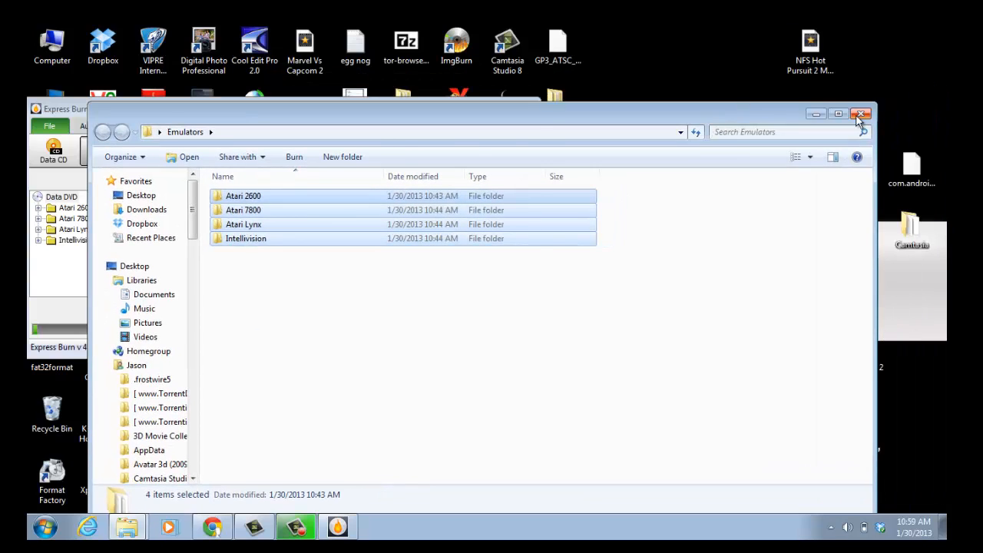
pyautogui.click(861, 113)
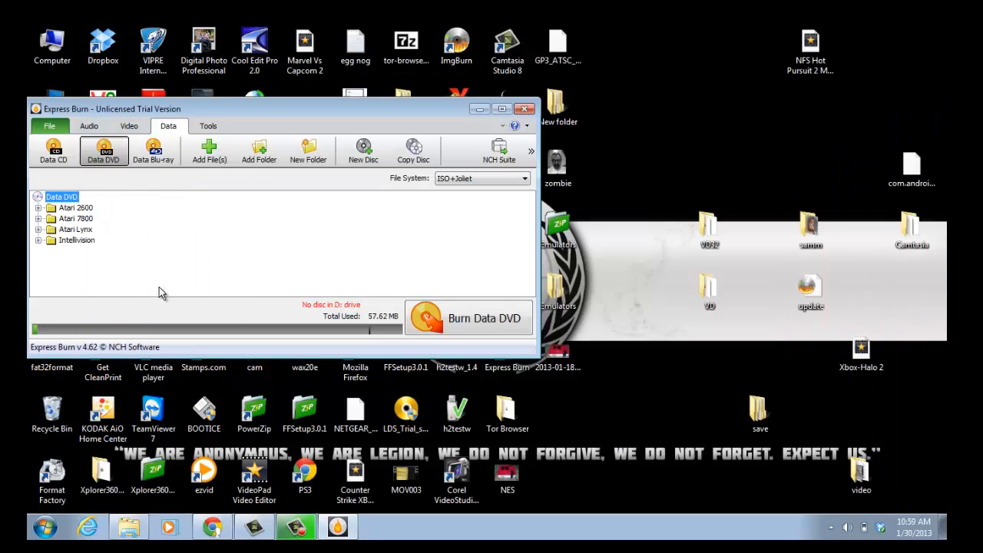
pyautogui.moveTo(156, 258)
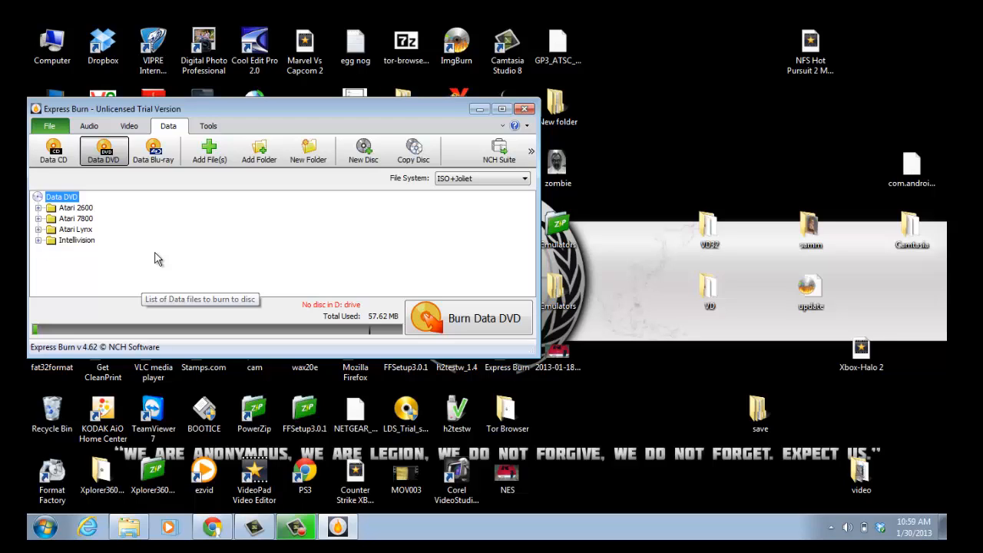
pyautogui.moveTo(345, 288)
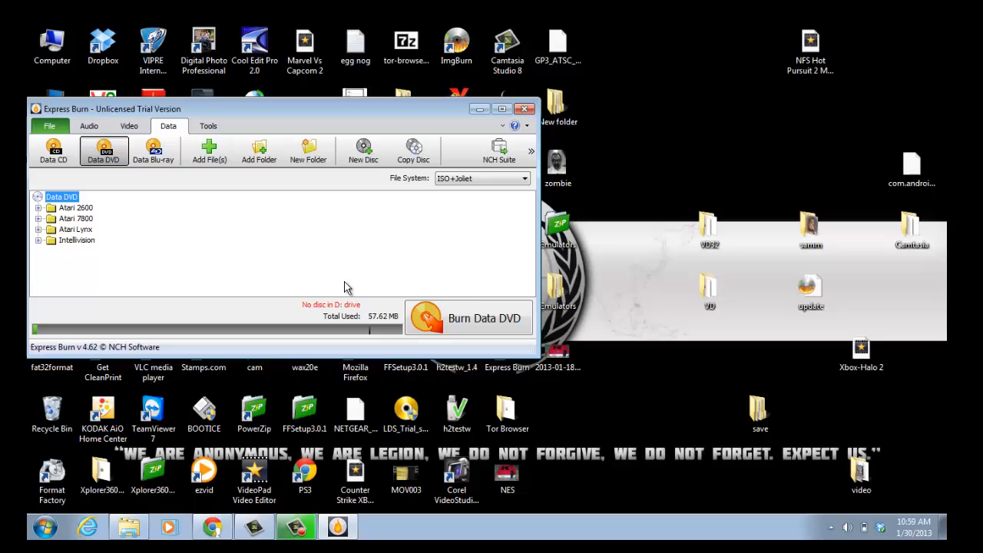